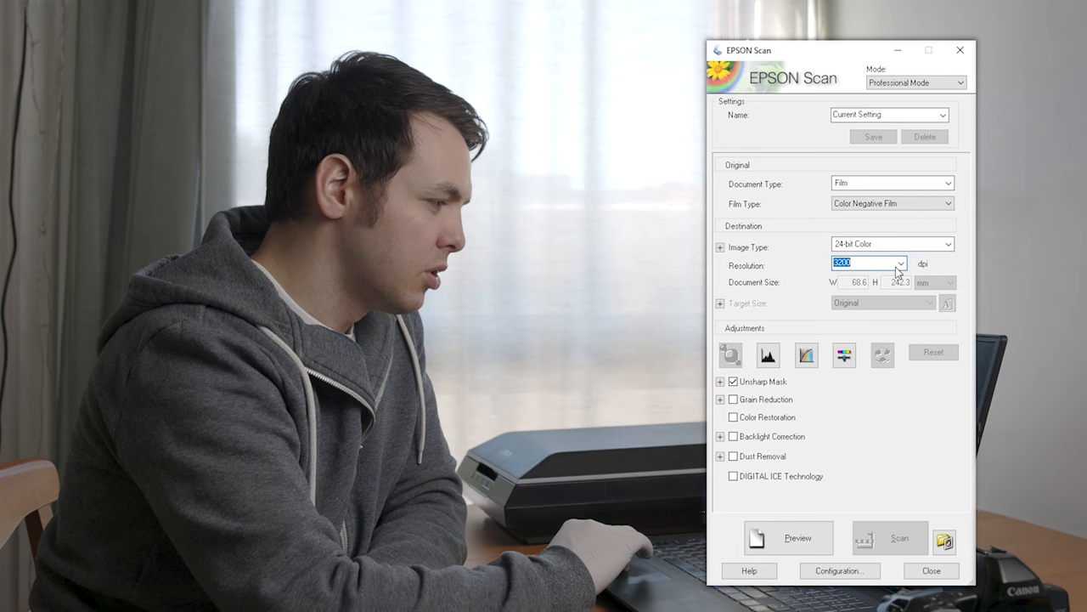
- Choose 3200 dpi from the Resolution list for the color negative scan
left_click(900, 263)
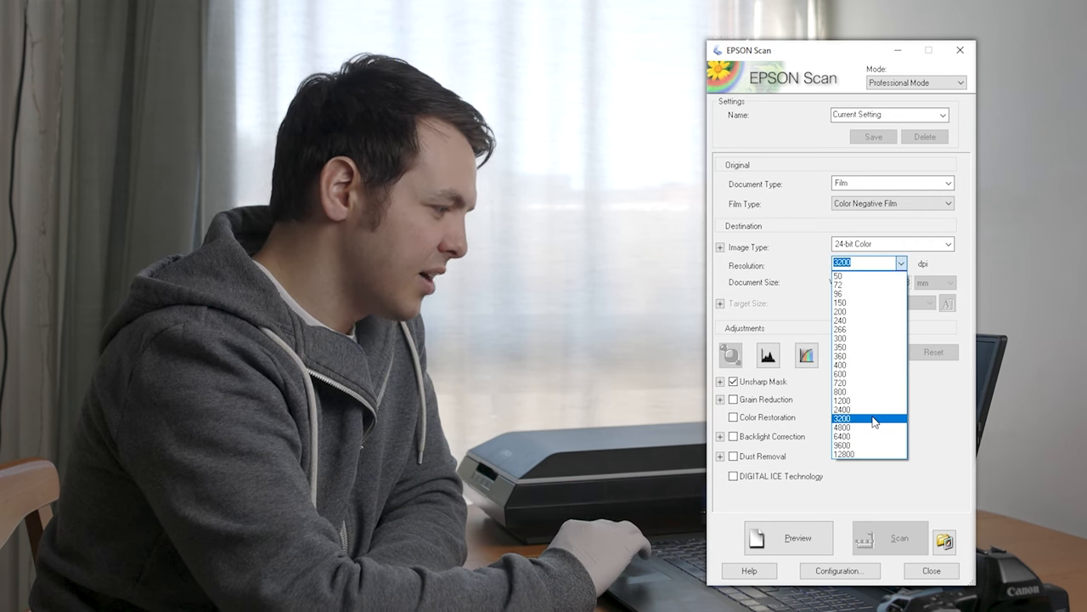
left_click(868, 415)
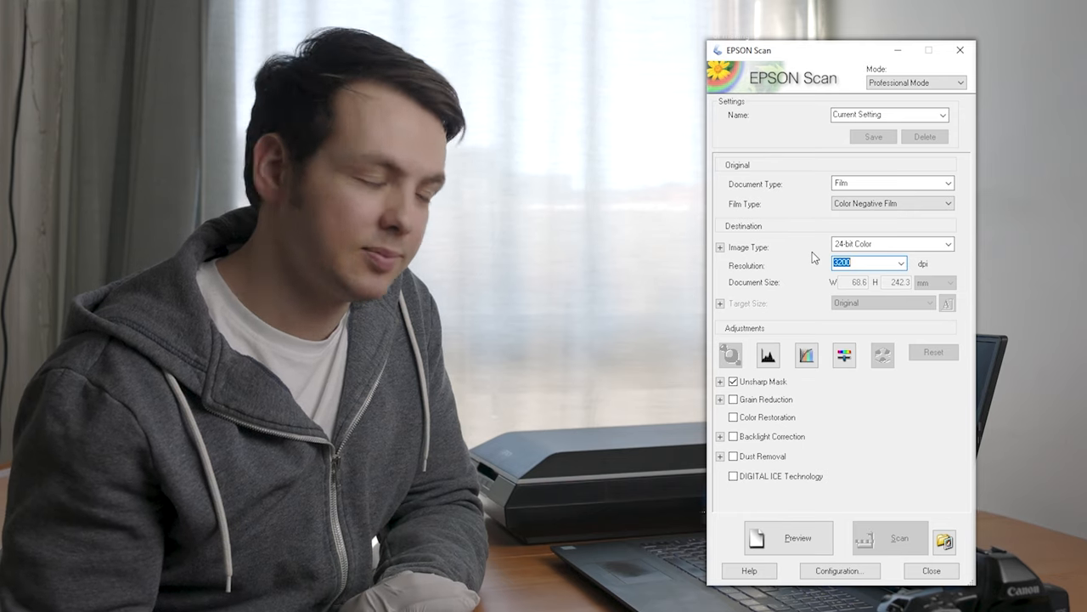
- Preview the negatives as thumbnails and uncheck frame 1 from the scan
left_click(787, 536)
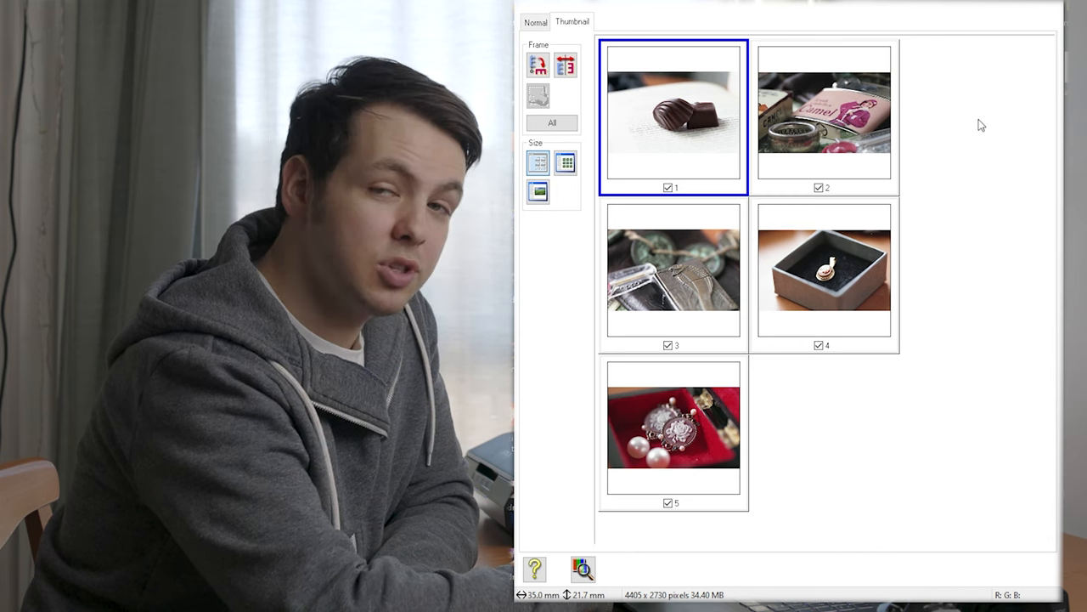
left_click(824, 118)
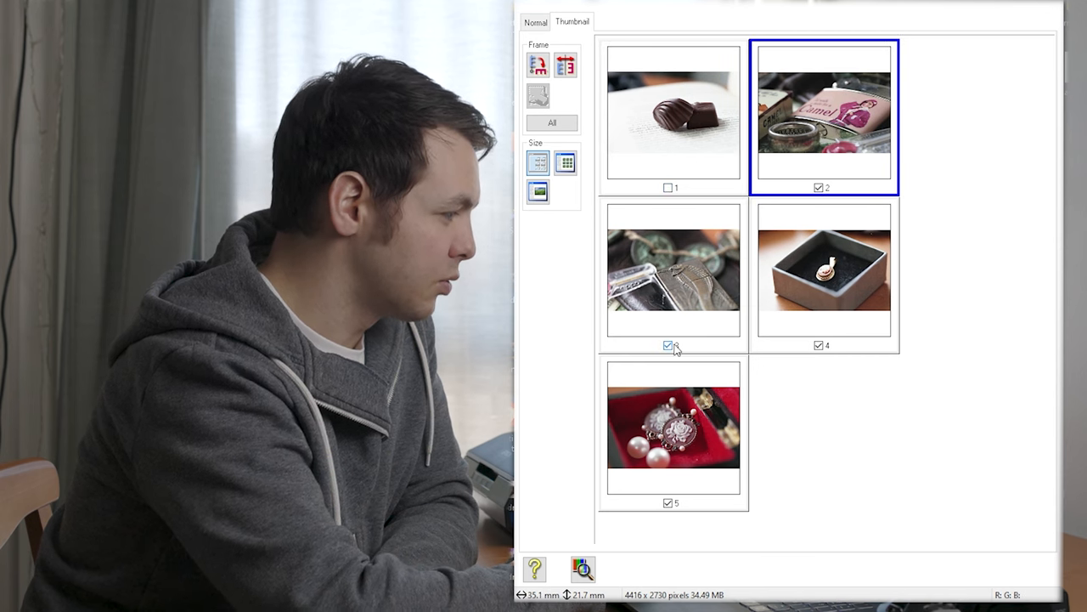
left_click(666, 345)
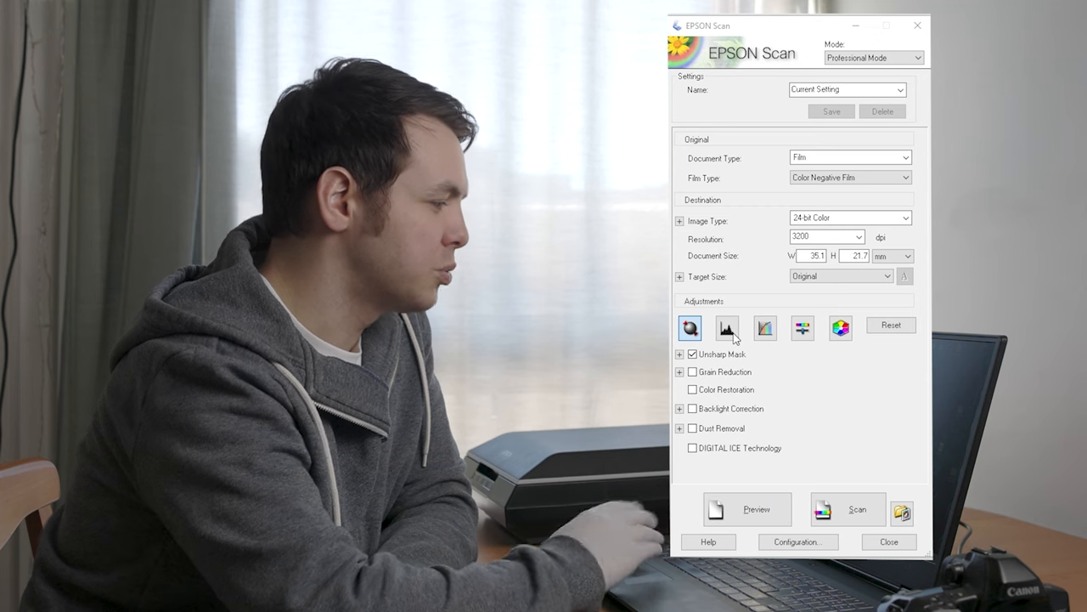
- Open Histogram Adjustment from the Adjustments section
left_click(727, 328)
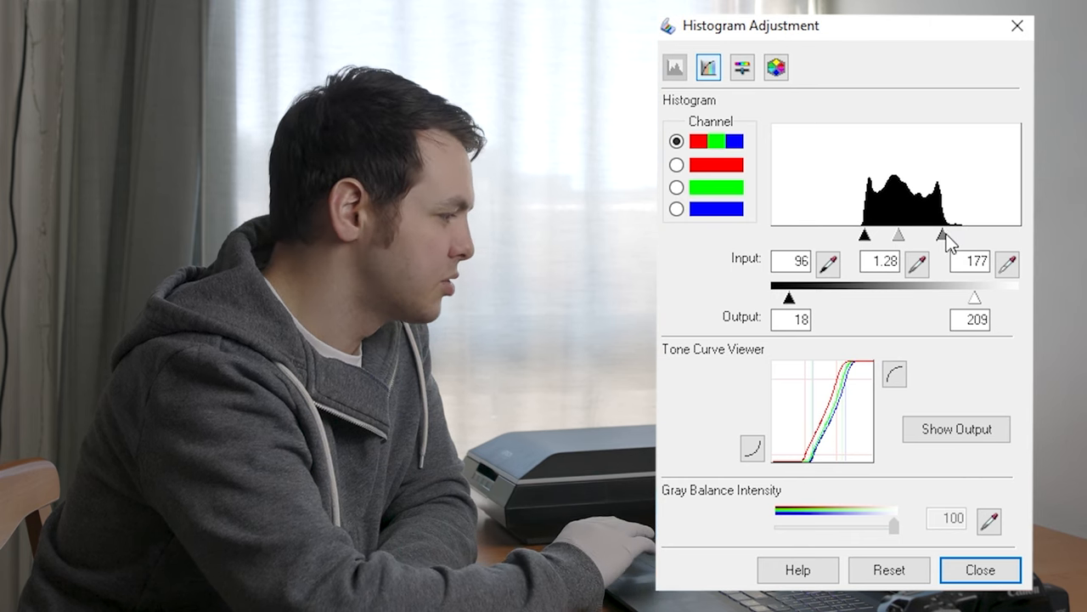
- Drag the white input slider until the highlight level reads 200
left_click_drag(941, 236, 964, 237)
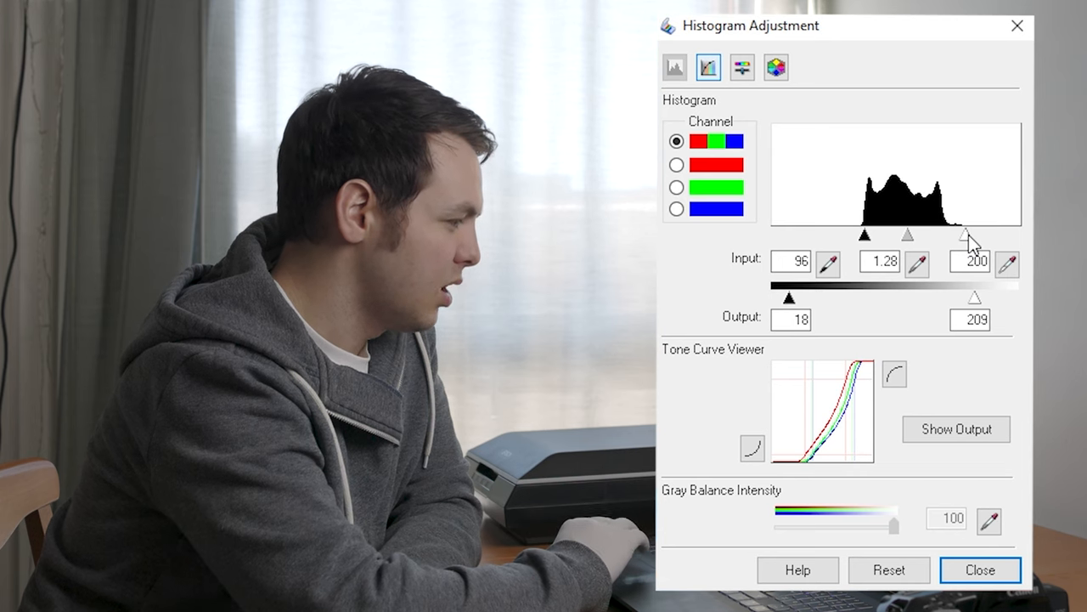
mouse_move(861, 540)
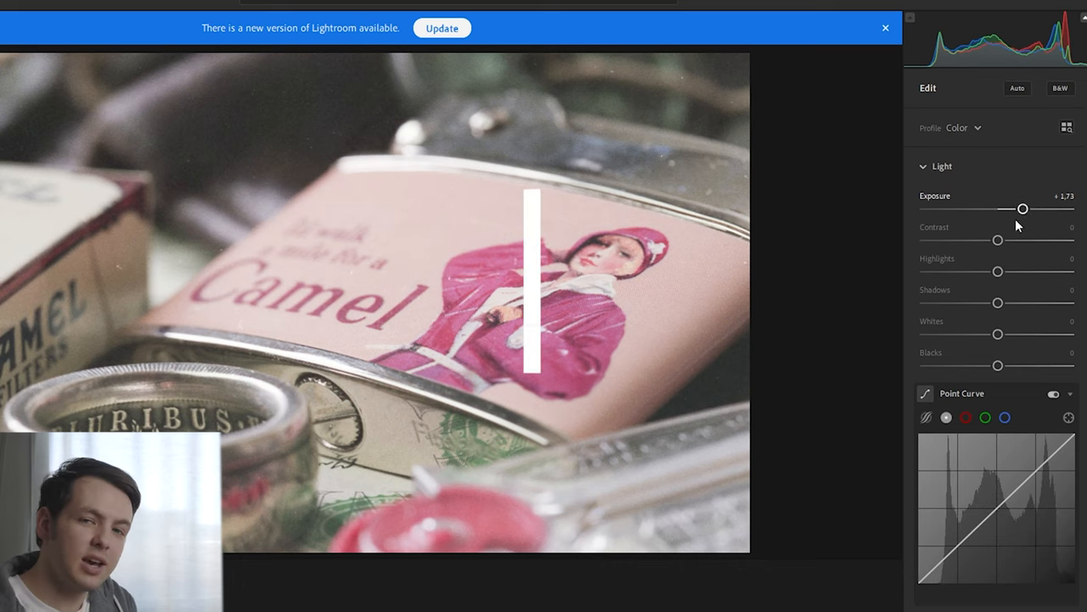
- Set Contrast +33, Highlights +49 and Shadows −44 in the Light panel
left_click_drag(997, 240, 1022, 239)
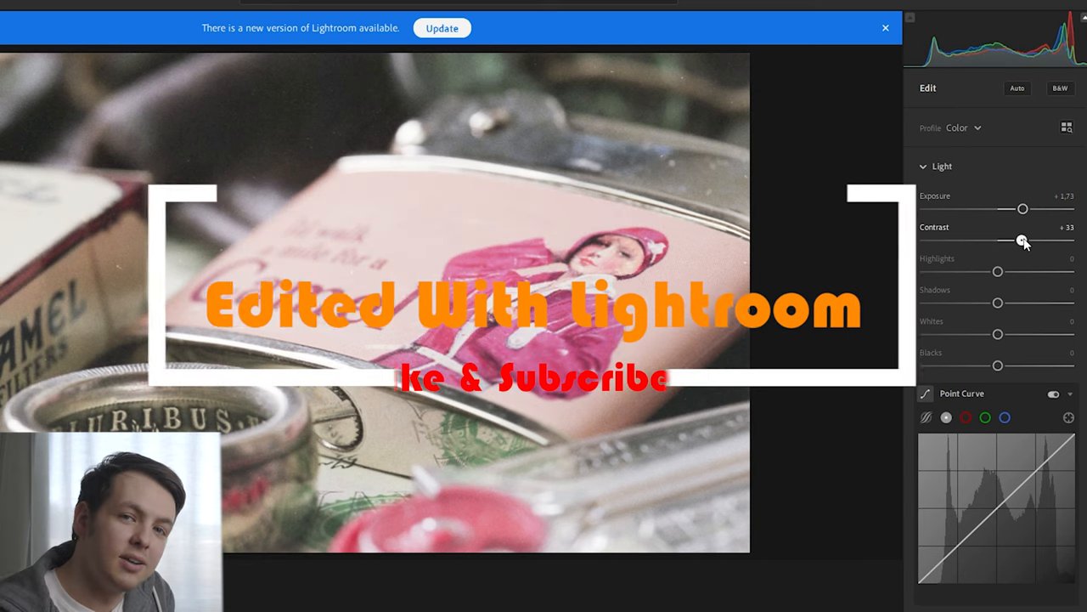
left_click_drag(998, 271, 1023, 271)
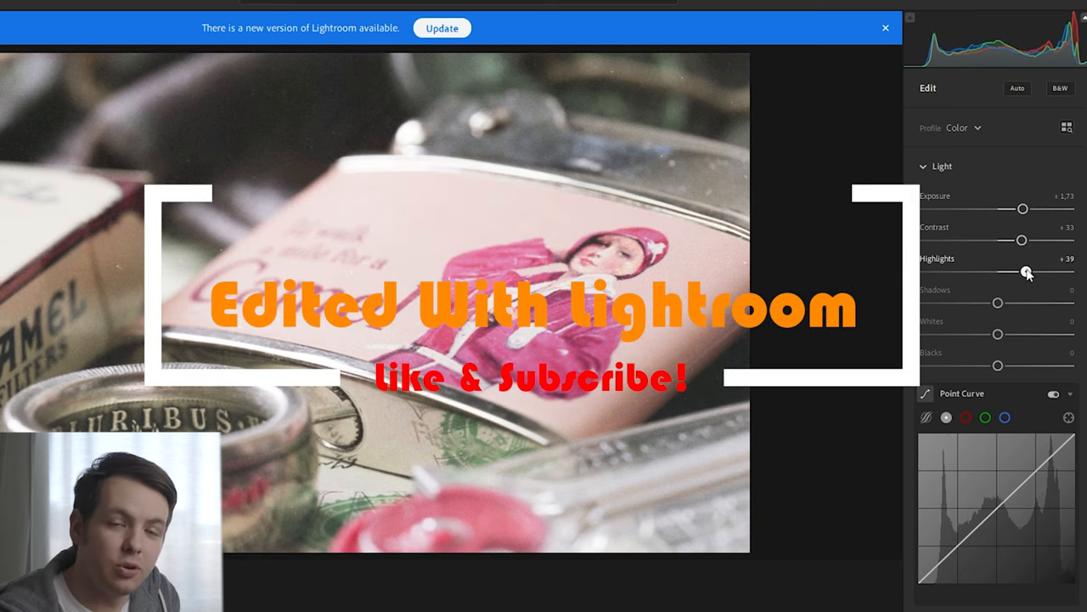
left_click_drag(1023, 271, 1034, 271)
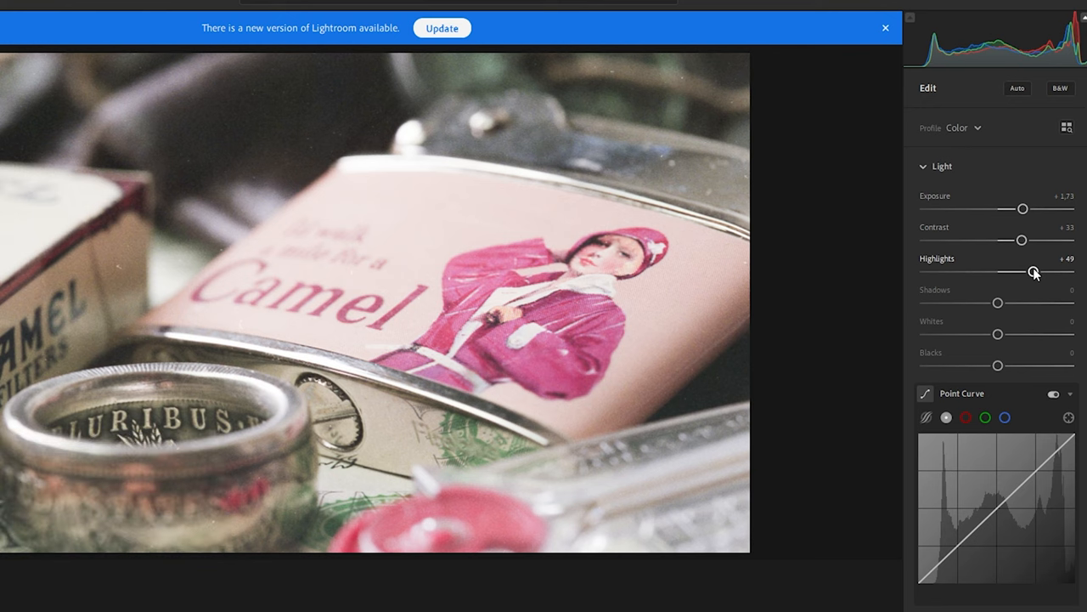
mouse_move(997, 304)
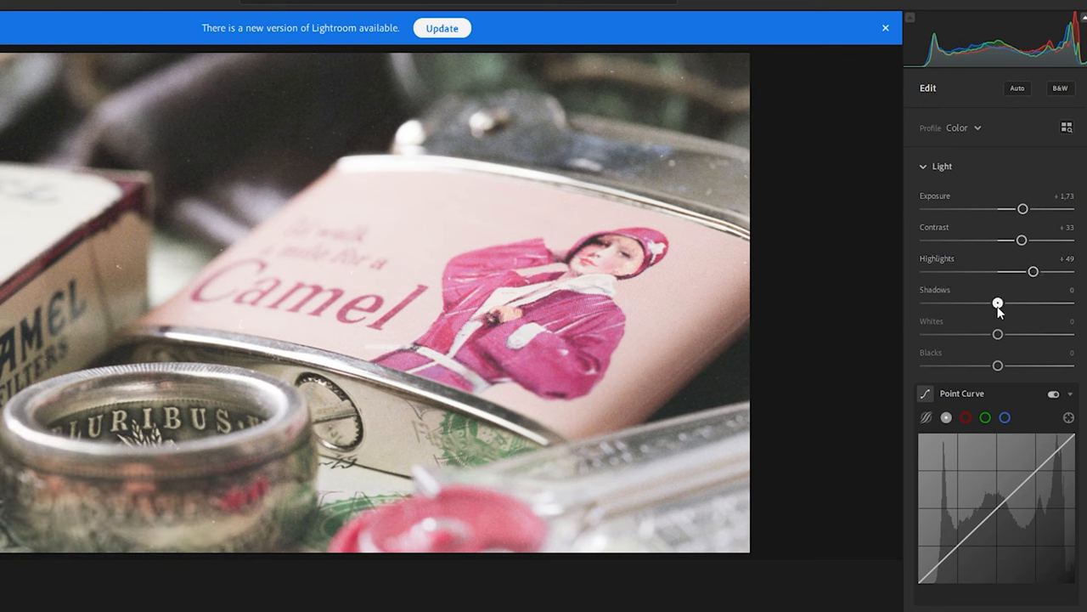
left_click_drag(997, 303, 971, 302)
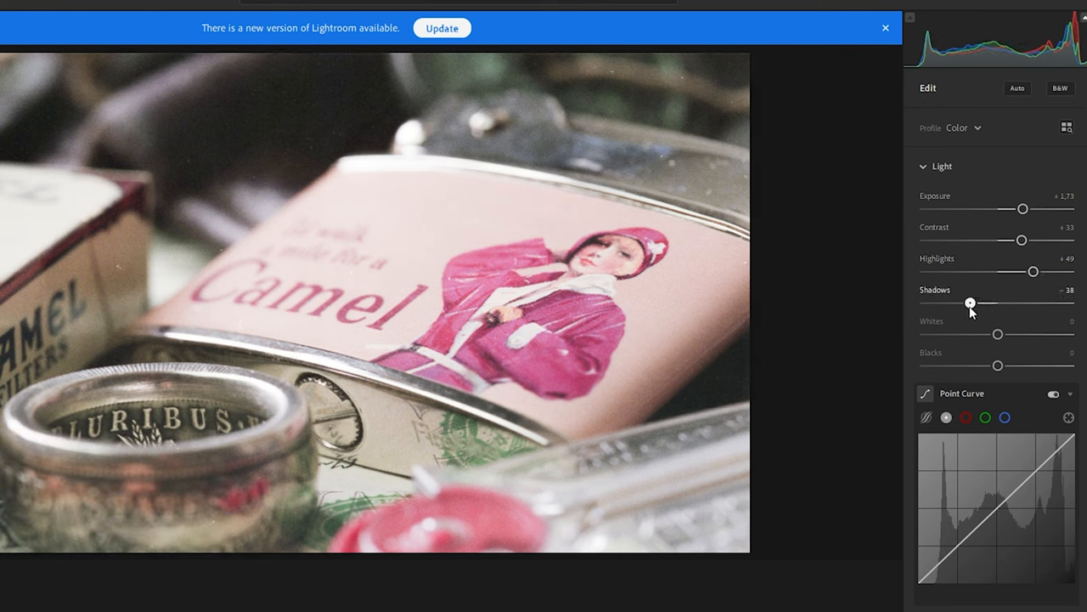
left_click_drag(971, 303, 966, 303)
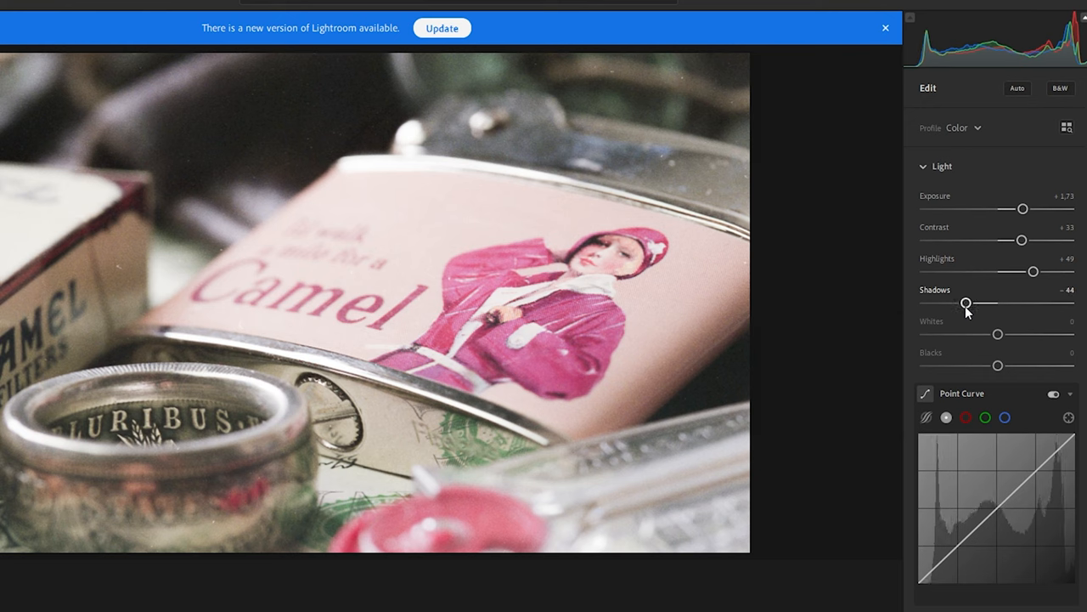